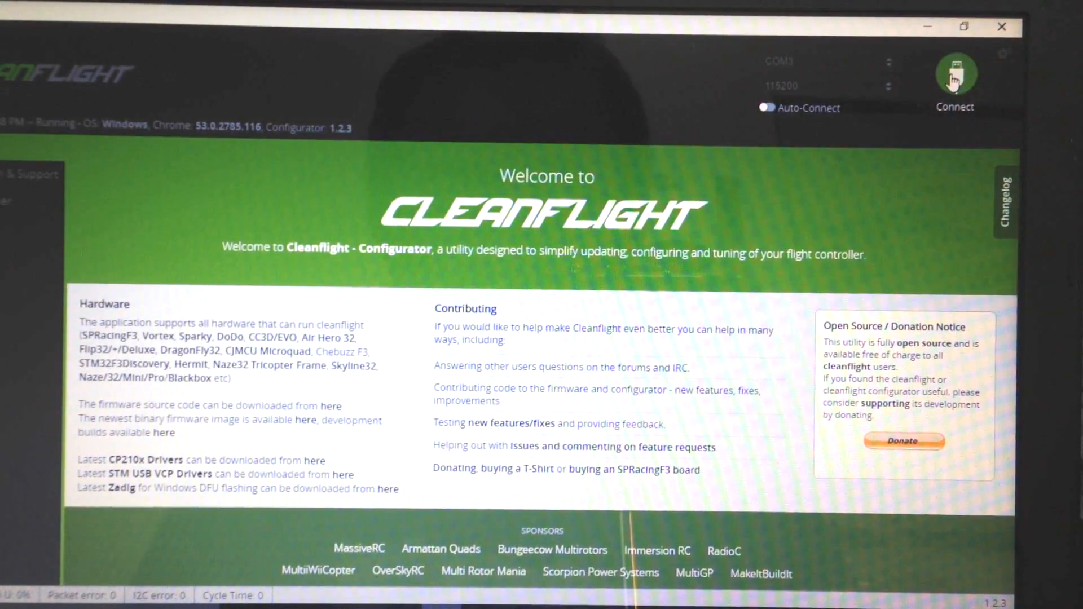
Step: Connect to the flight controller on COM3 and view its Configuration page with the Quad X mixer
left_click(955, 74)
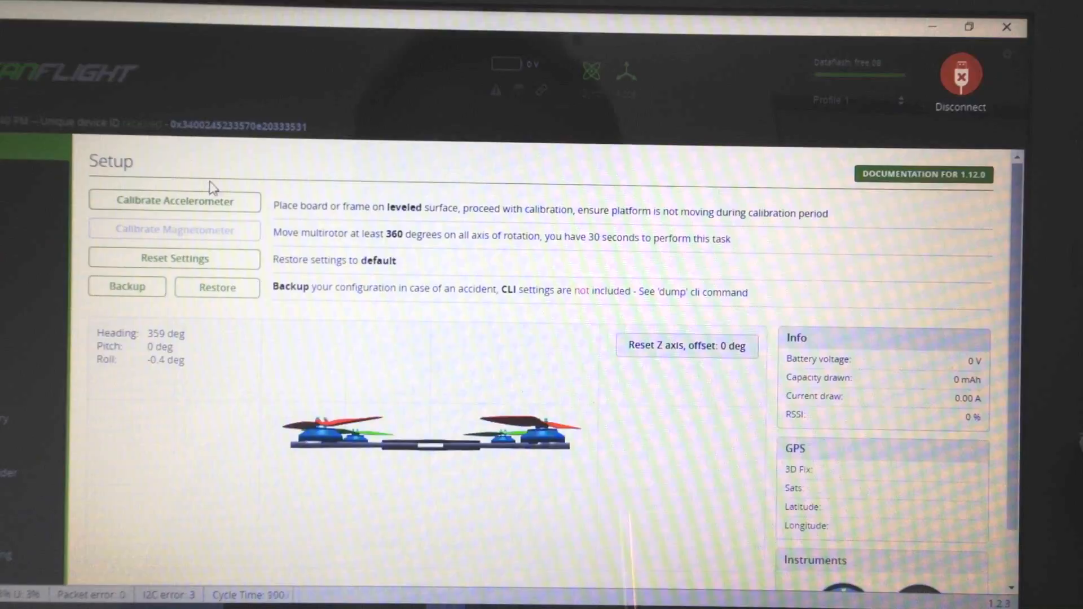
left_click(174, 201)
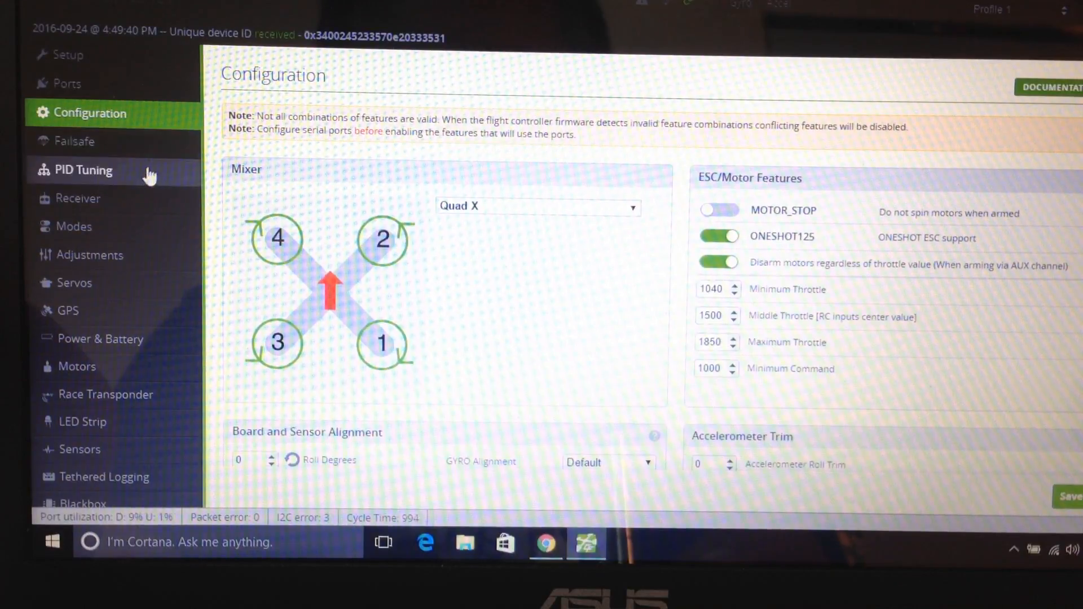
Step: Visit PID Tuning, then show the Receiver page with live channel bars and the TAER1234 map
left_click(83, 170)
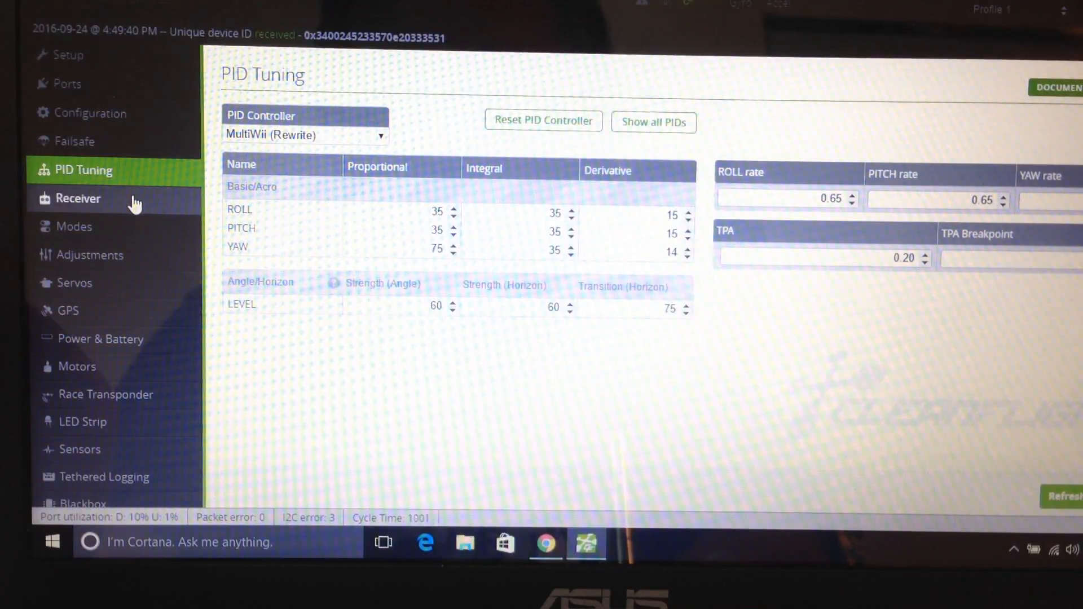
left_click(77, 199)
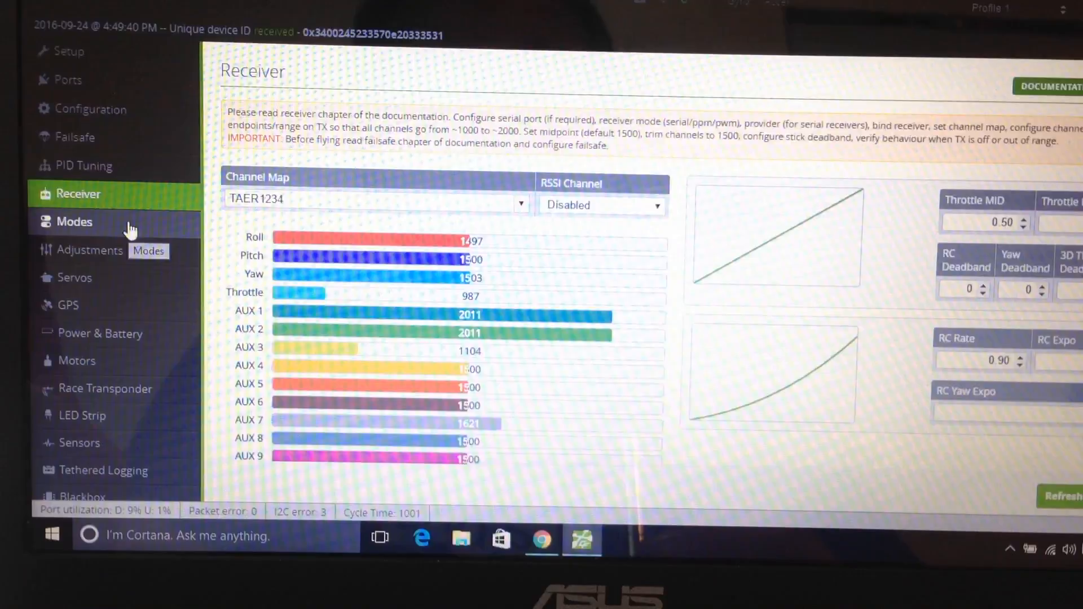
Step: View the Modes ranges (ARM/AIR MODE on AUX1, ANGLE/HORIZON on AUX2), then return to PID Tuning
left_click(74, 221)
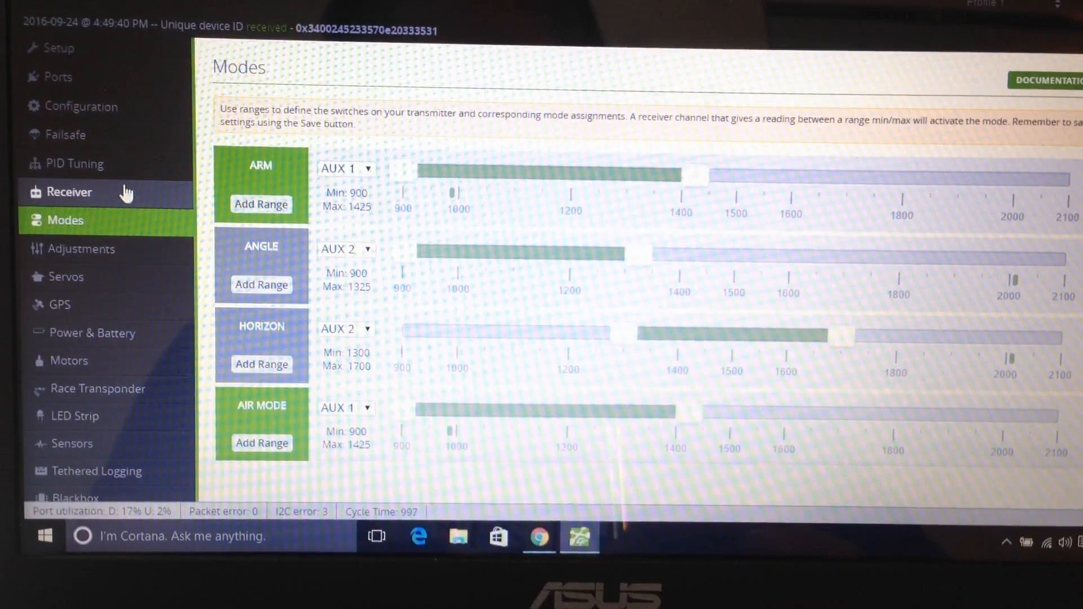
left_click(74, 163)
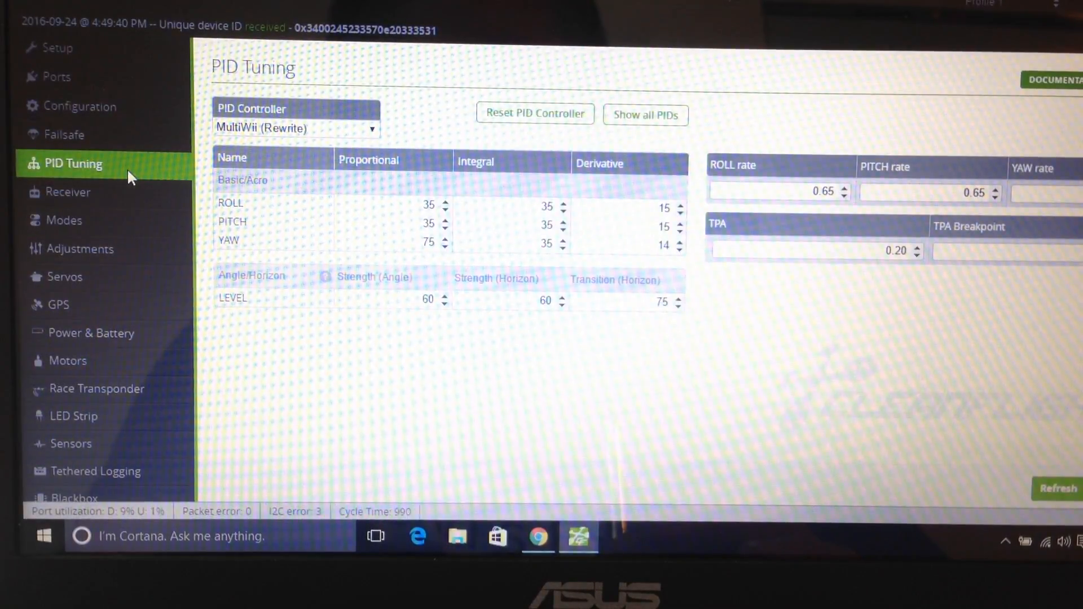